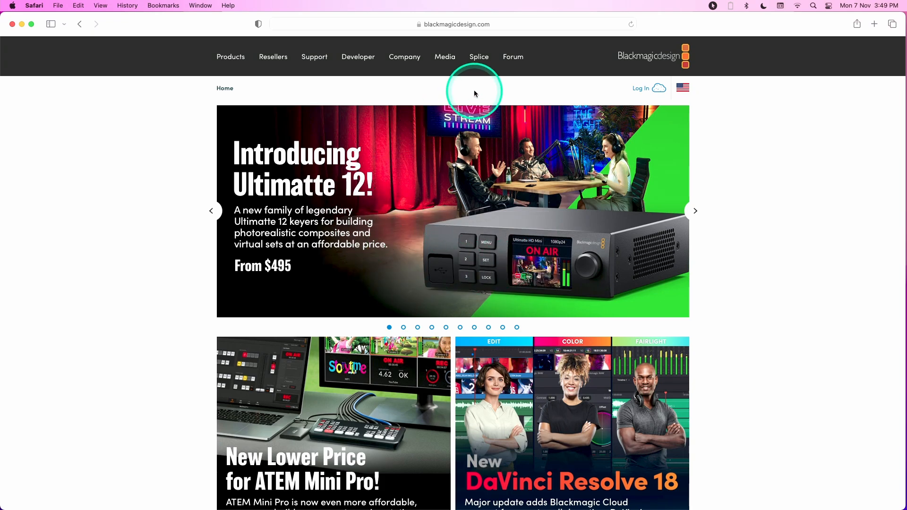
mouse_move(636, 90)
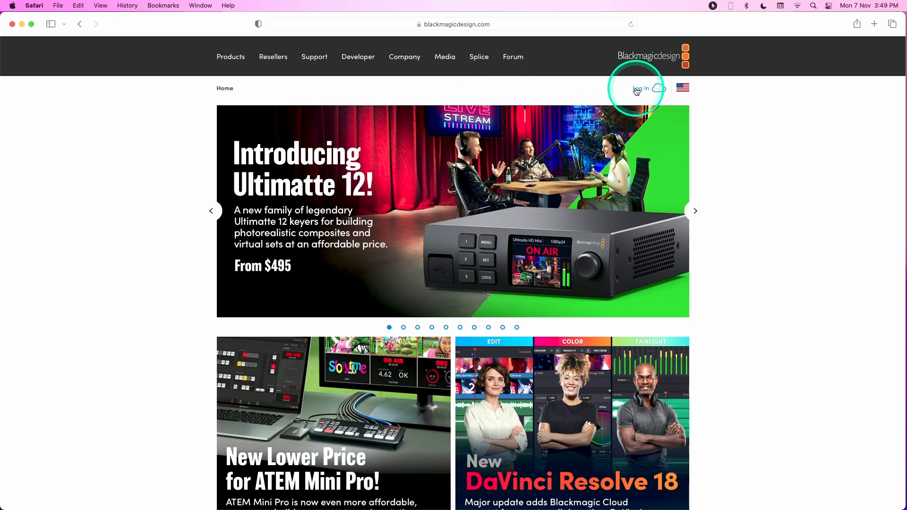
- Reach the Blackmagic Cloud sign-up form and pass the human verification check
click(640, 88)
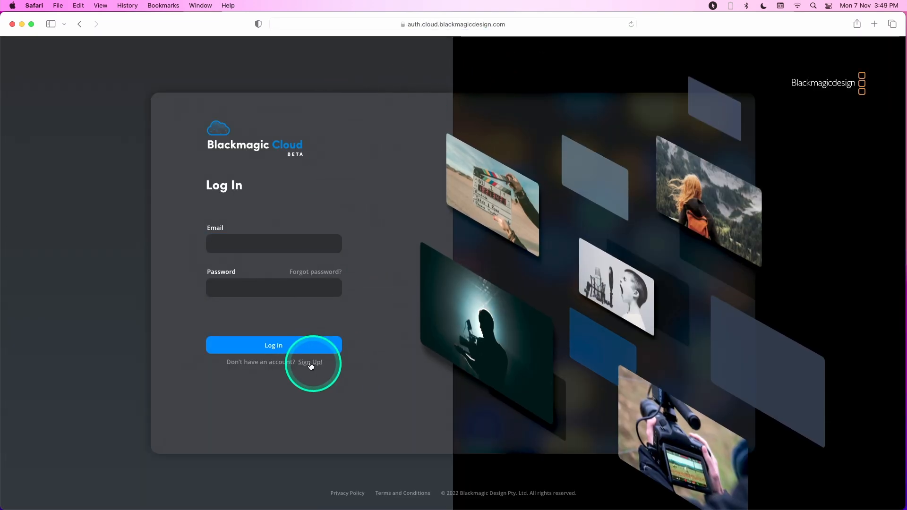
click(310, 363)
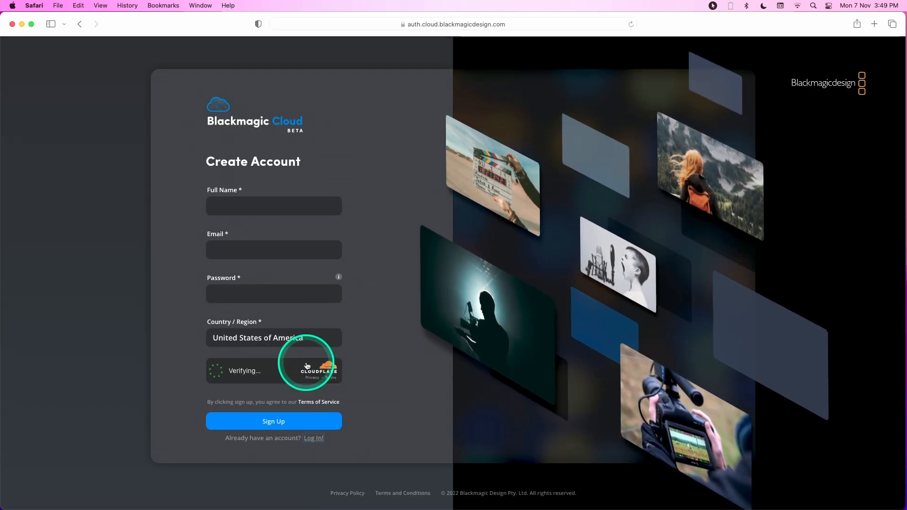
click(273, 250)
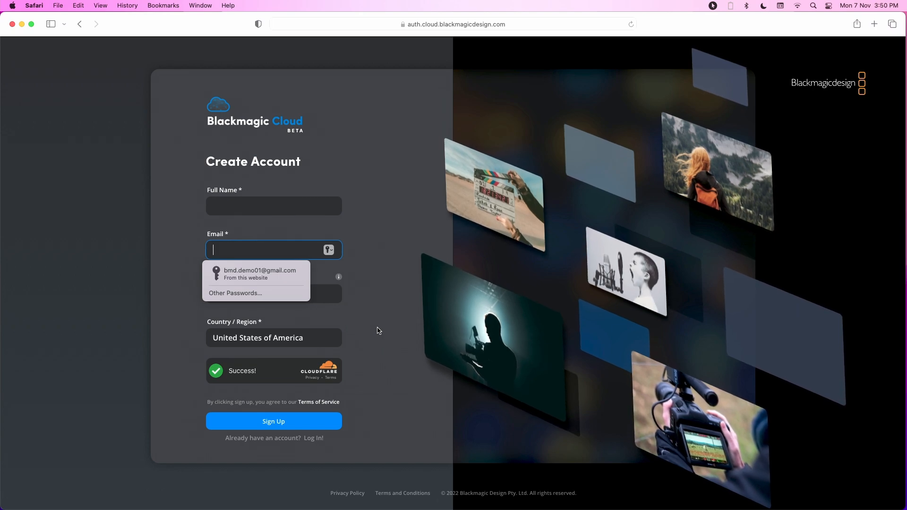
click(377, 328)
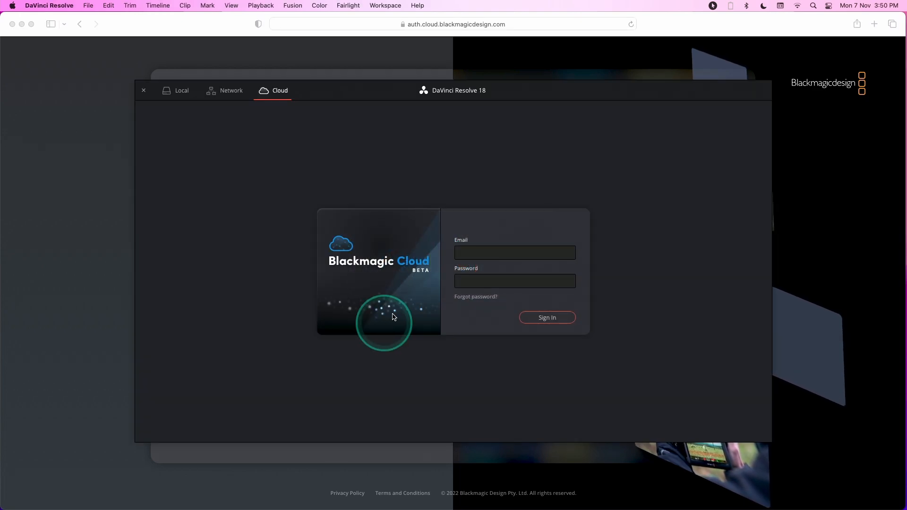
- Sign in to Blackmagic Cloud in Resolve's Cloud tab with the account email and password
click(515, 253)
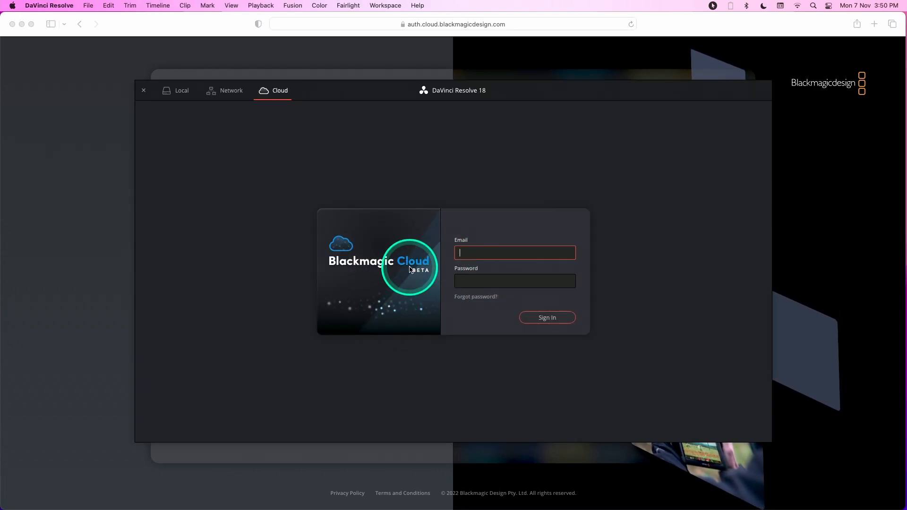
text(chek)
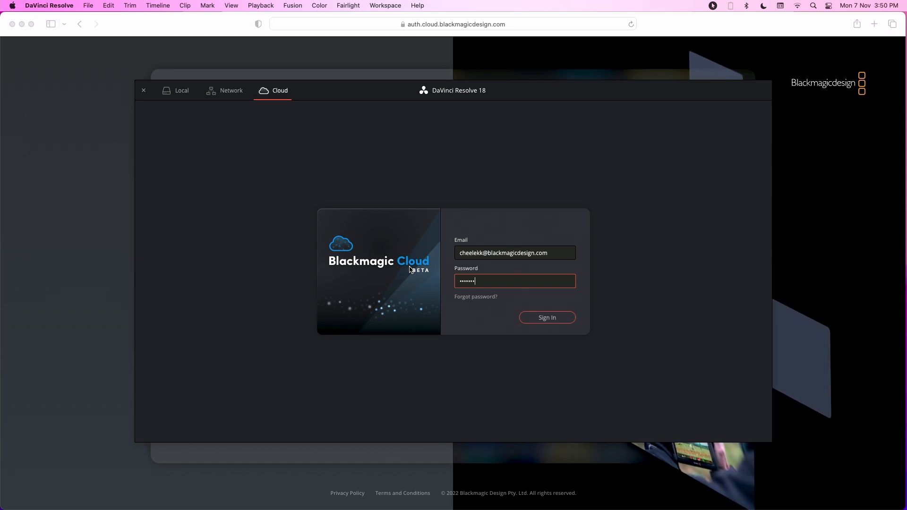
text(••)
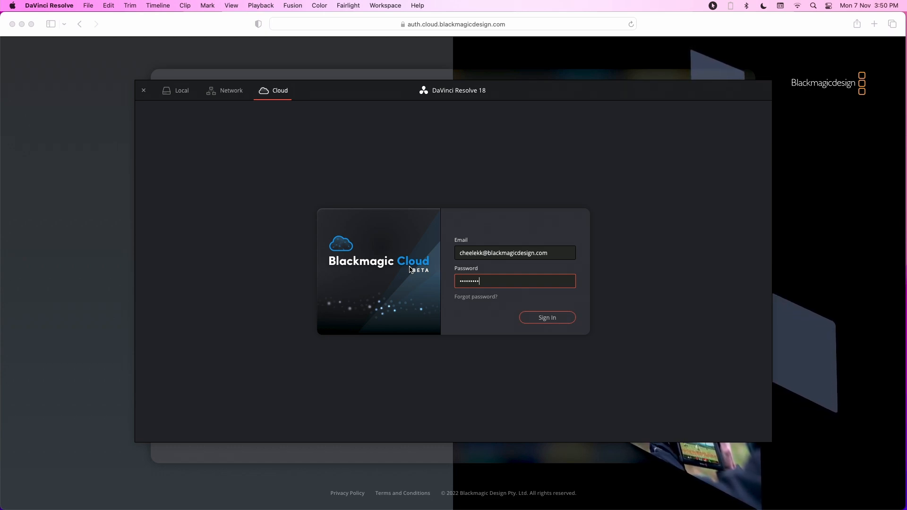
click(548, 318)
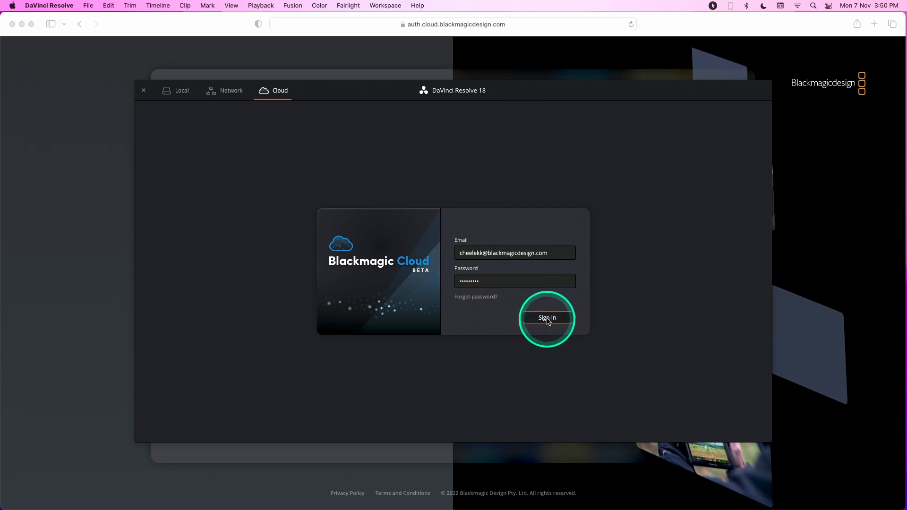
click(547, 318)
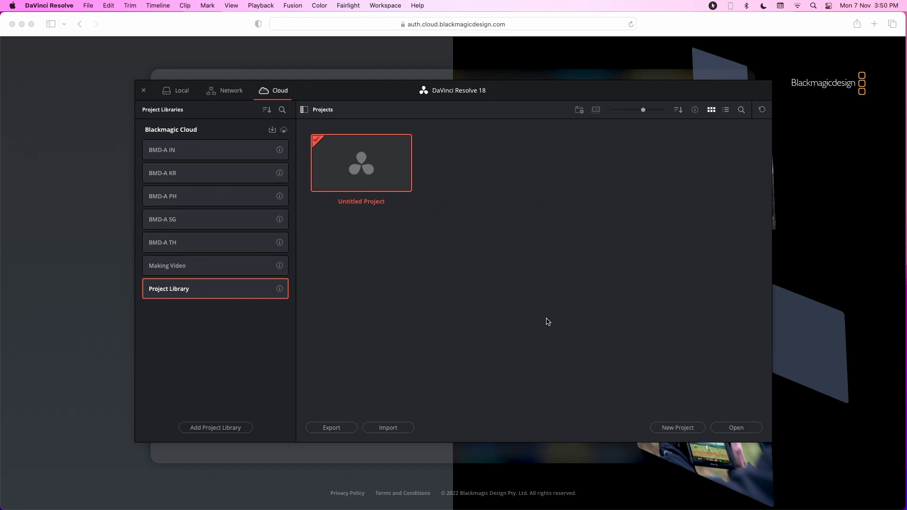
click(251, 214)
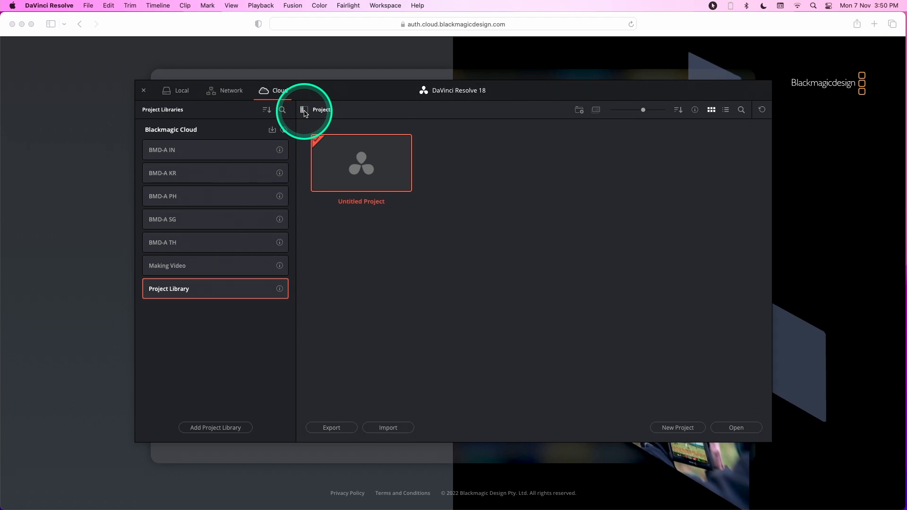
mouse_move(303, 110)
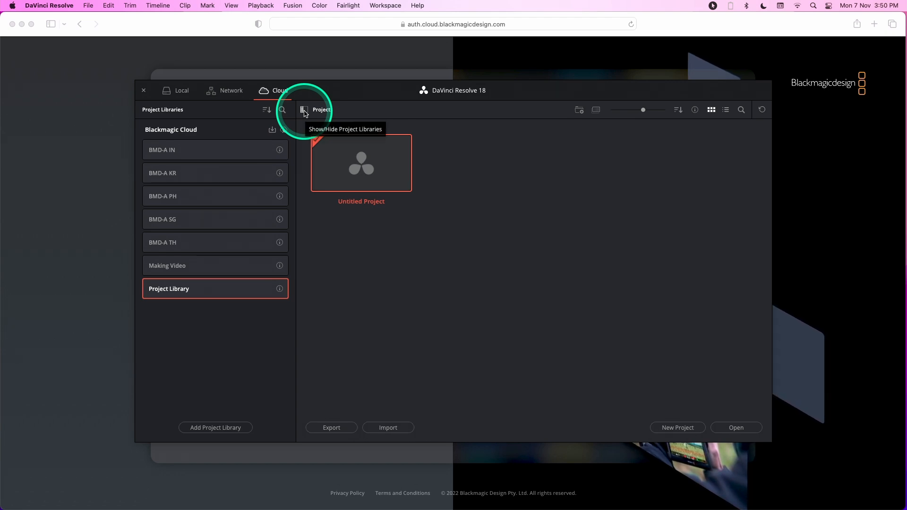
click(304, 110)
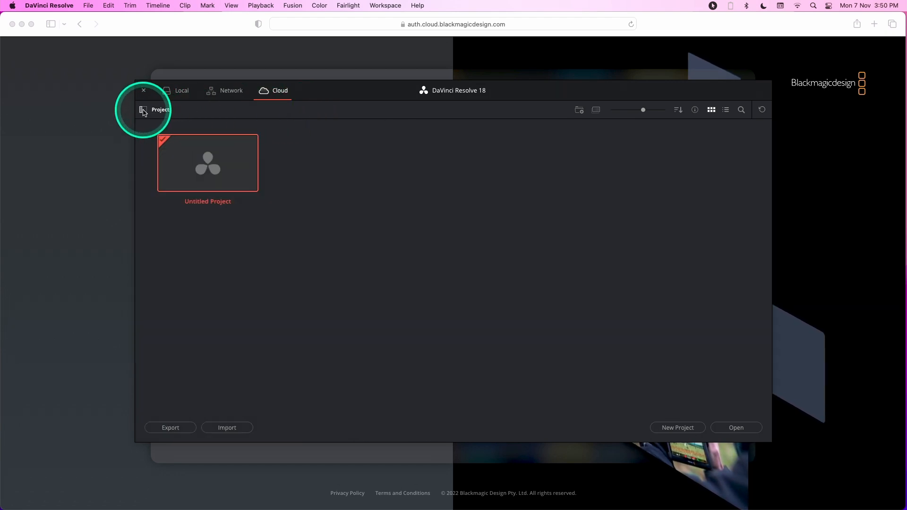
mouse_move(144, 111)
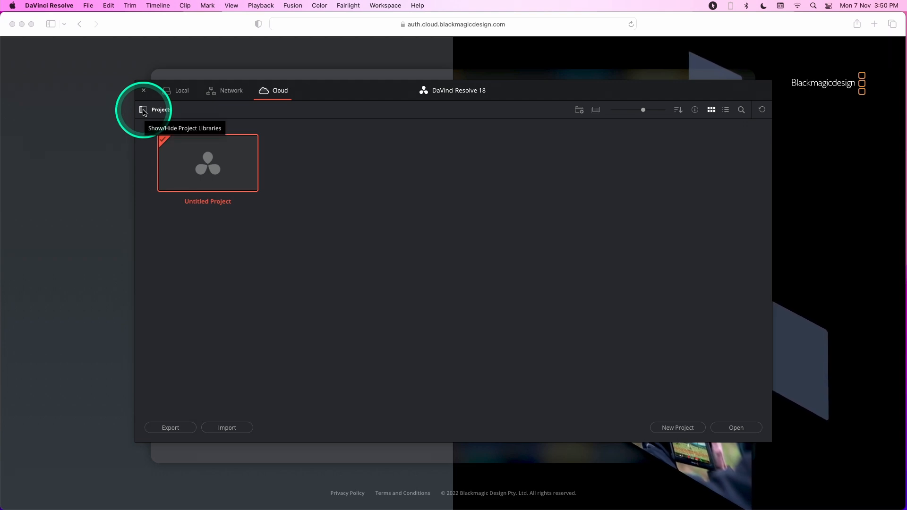
click(143, 110)
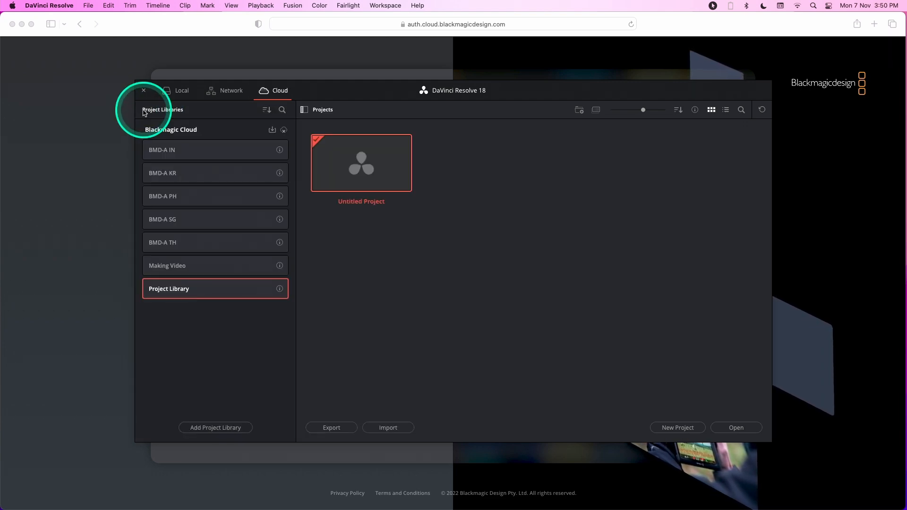
mouse_move(215, 332)
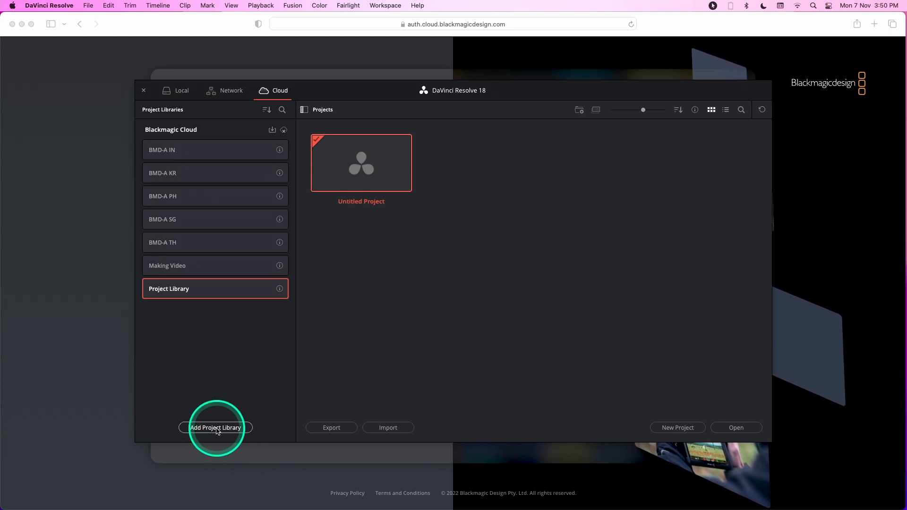
- Import Age of Airplanes.drp from the desktop into the cloud Project Library
click(215, 428)
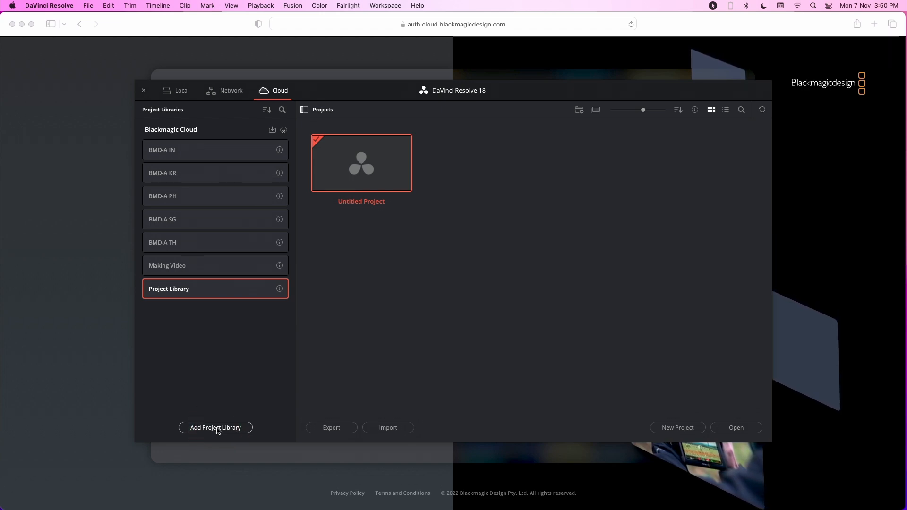
mouse_move(21, 26)
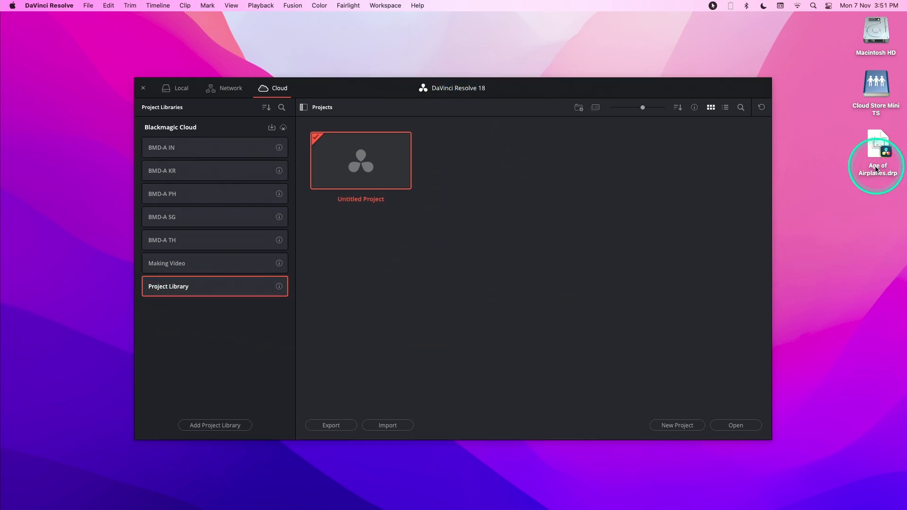
drag(877, 157, 492, 162)
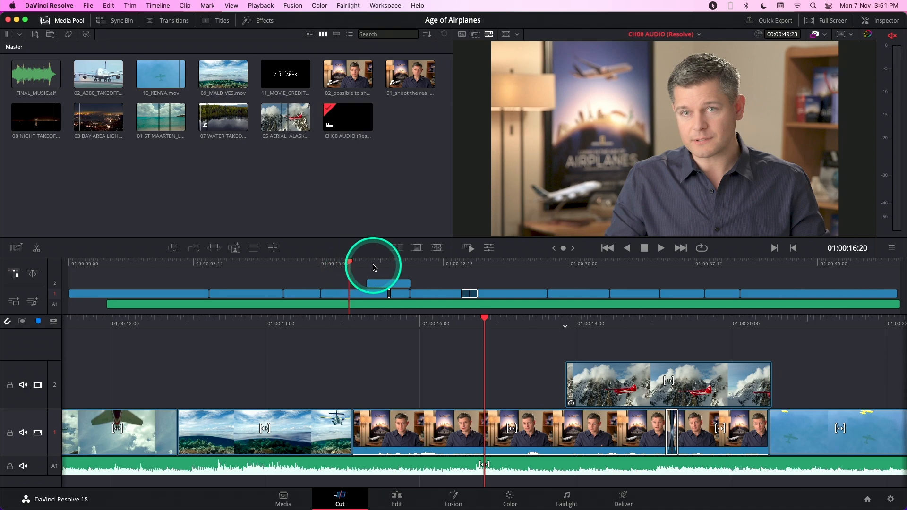
mouse_move(378, 266)
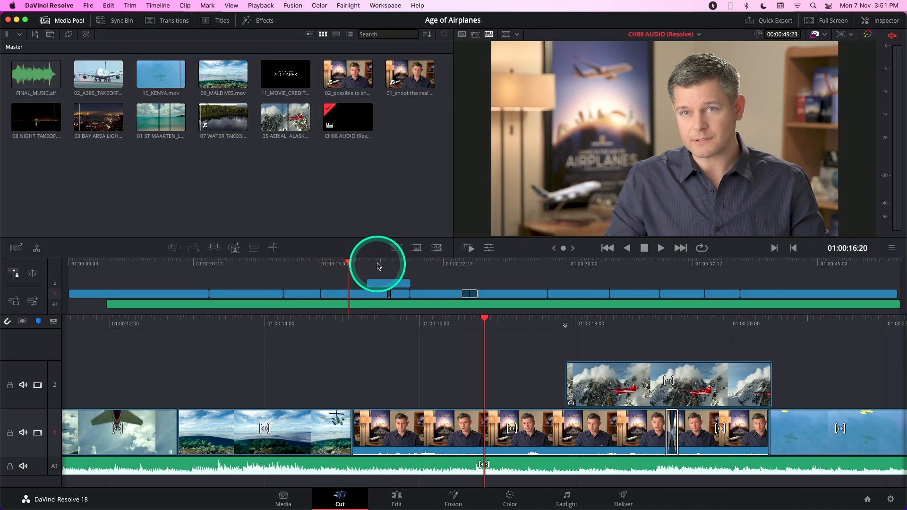
mouse_move(751, 265)
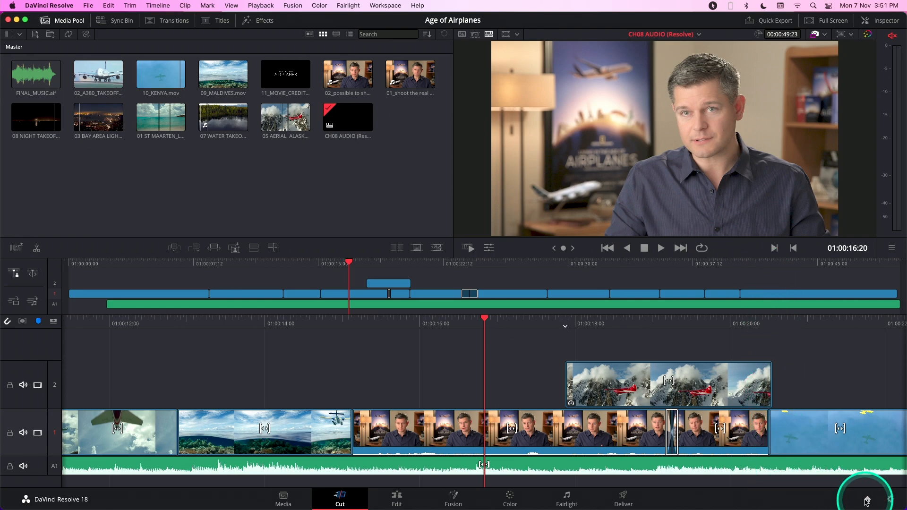
mouse_move(867, 501)
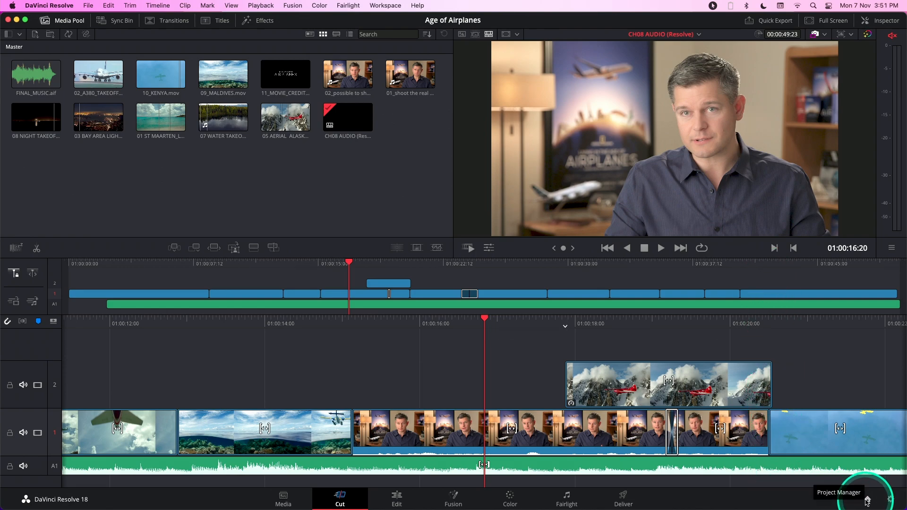
- Go back to the Project Manager from the Cut page
click(867, 500)
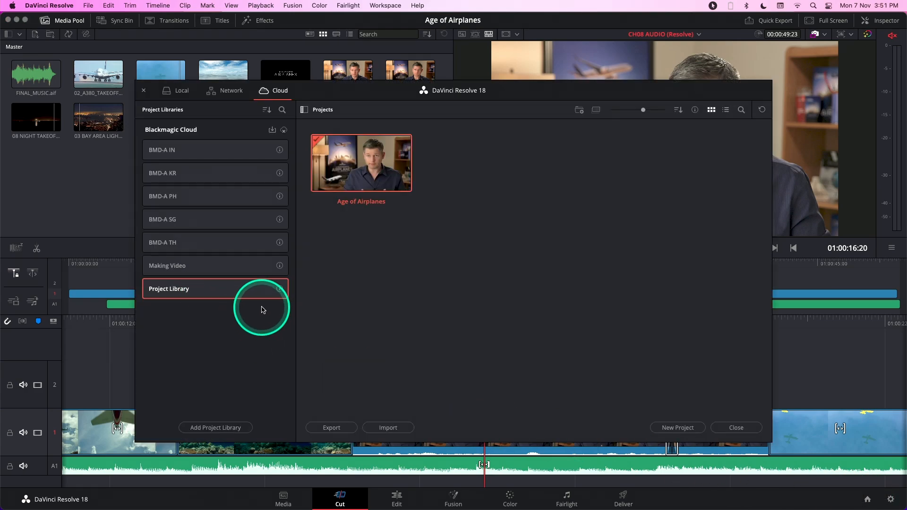
mouse_move(280, 289)
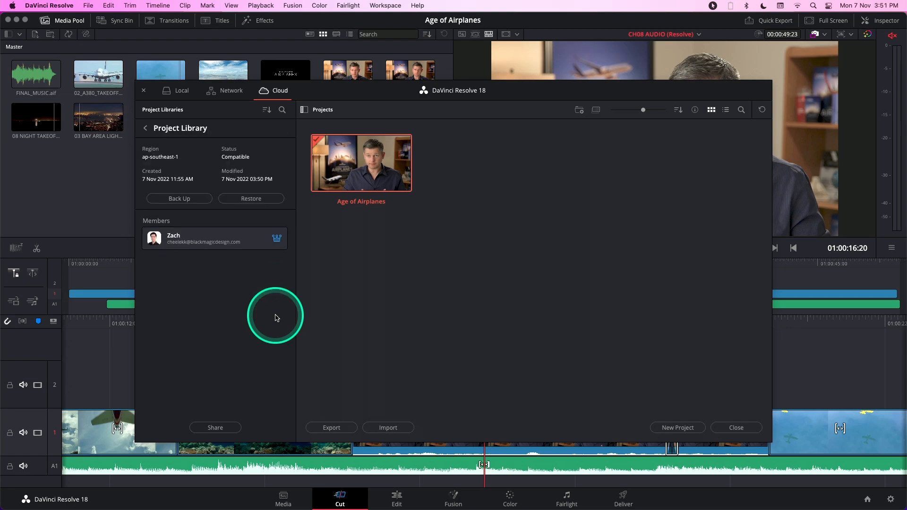
mouse_move(205, 144)
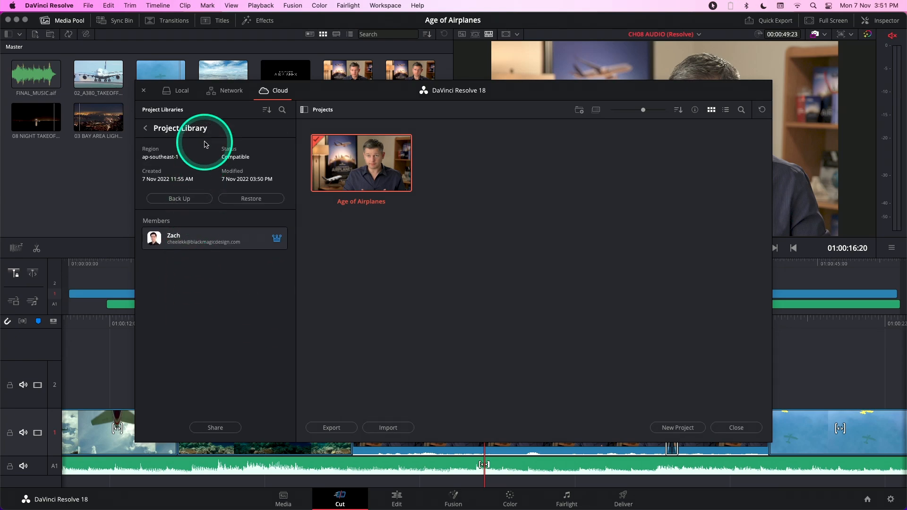
mouse_move(199, 222)
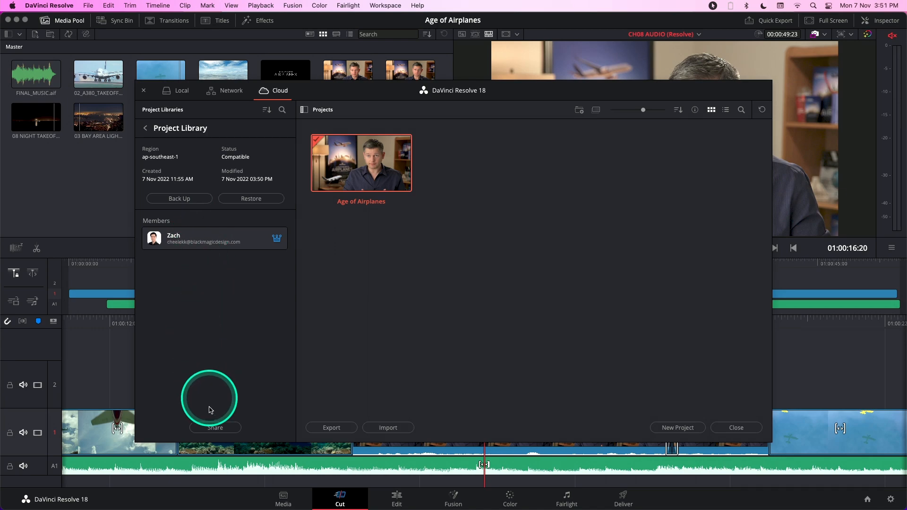
mouse_move(216, 428)
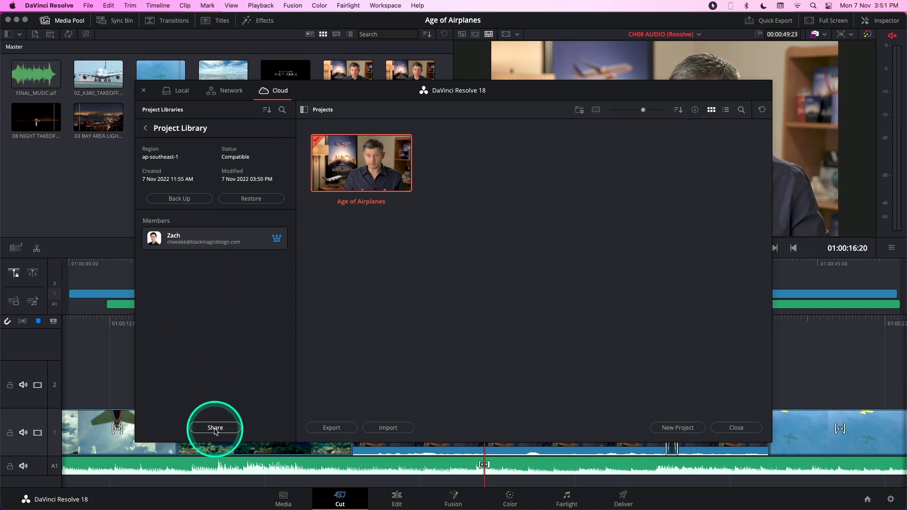
- Open Share for the Project Library and enter the bmd.demo Blackmagic ID email
click(215, 428)
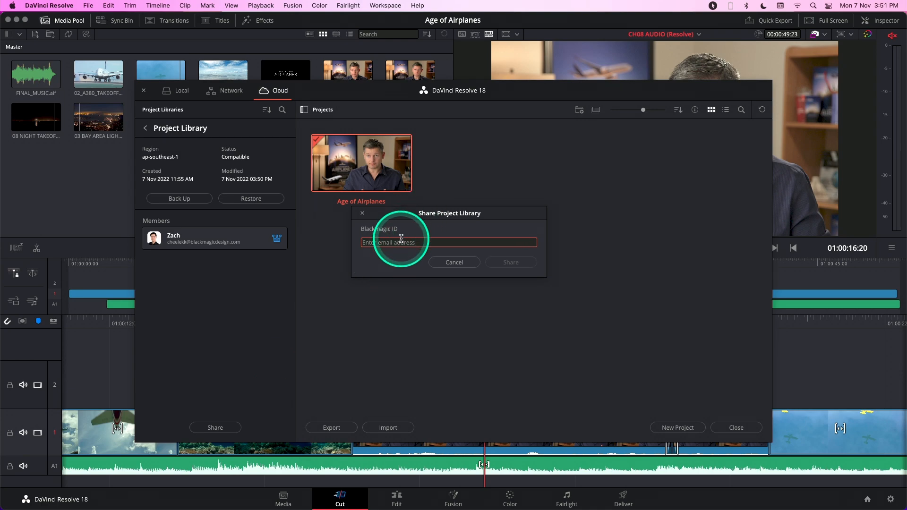
mouse_move(374, 300)
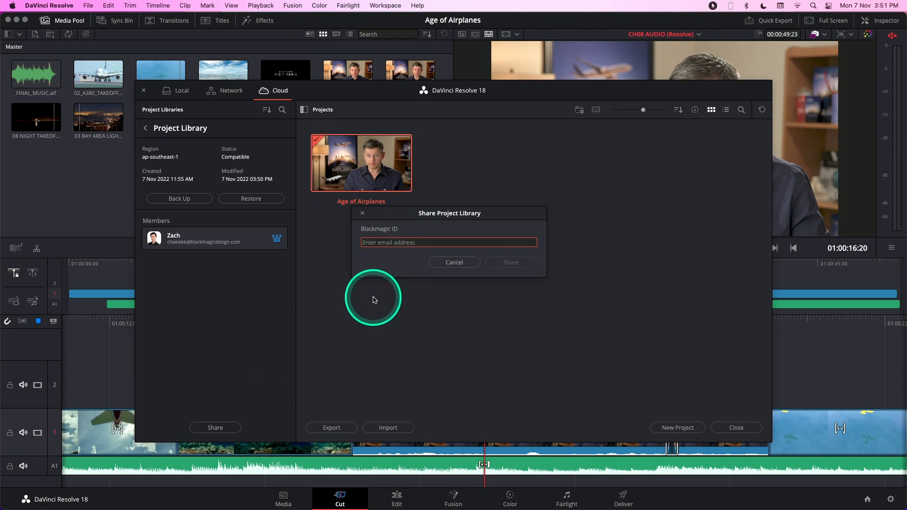
click(374, 299)
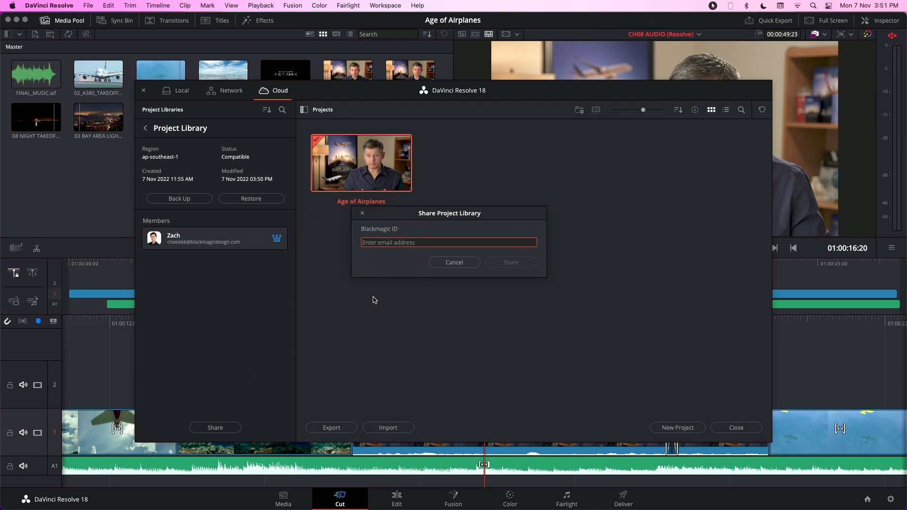
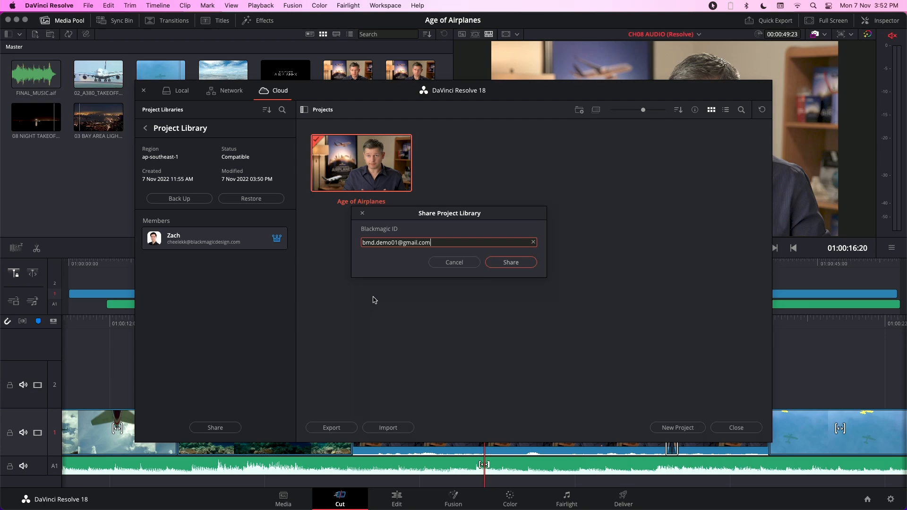
click(390, 298)
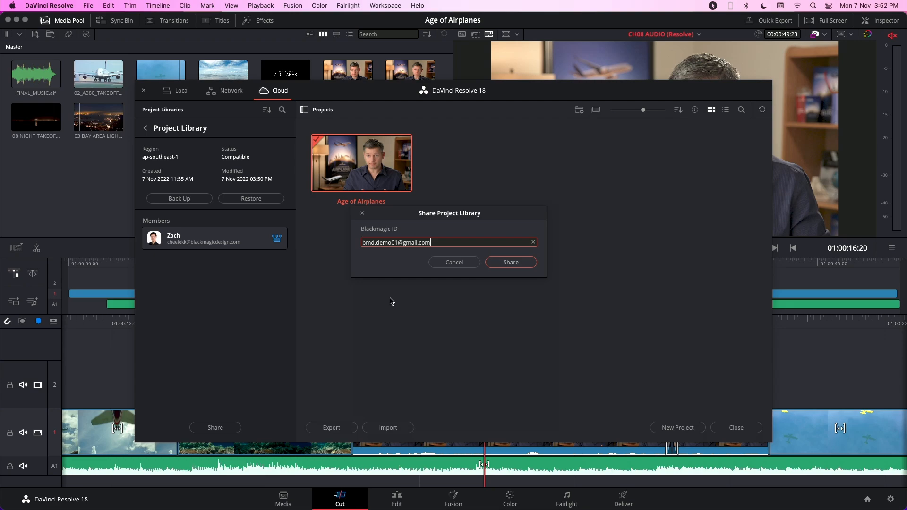
click(511, 262)
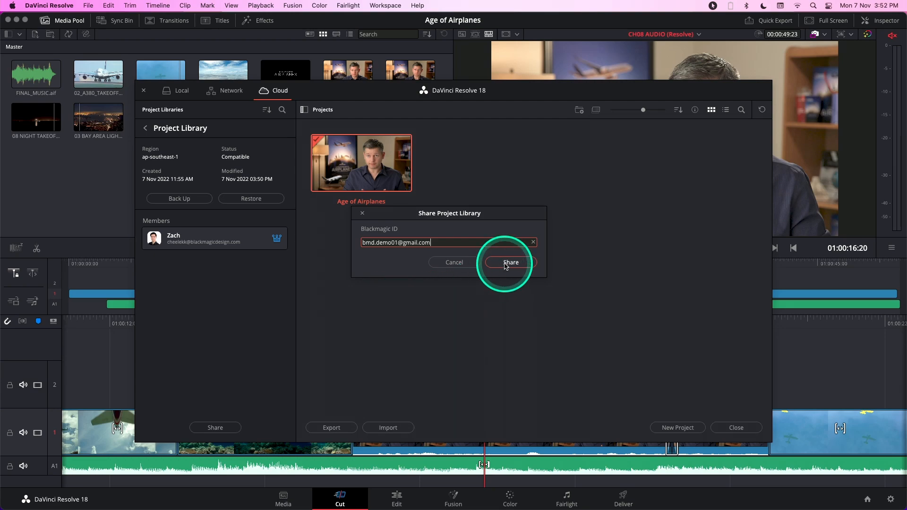
- Confirm sharing so BMD Demo joins Zach as a library member
click(511, 263)
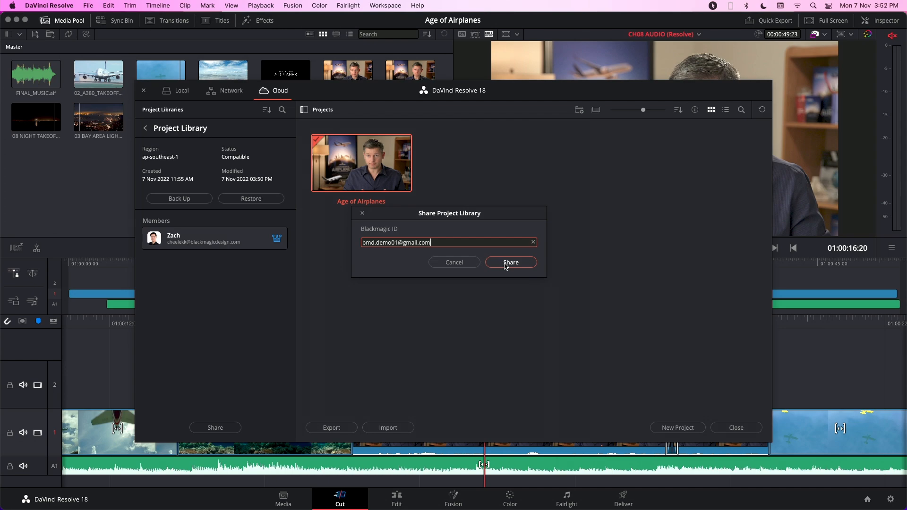
click(511, 262)
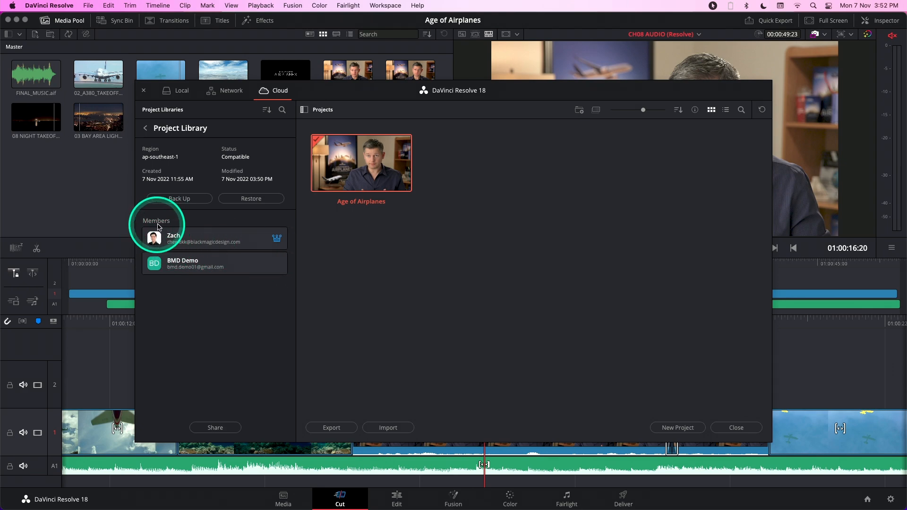
mouse_move(210, 265)
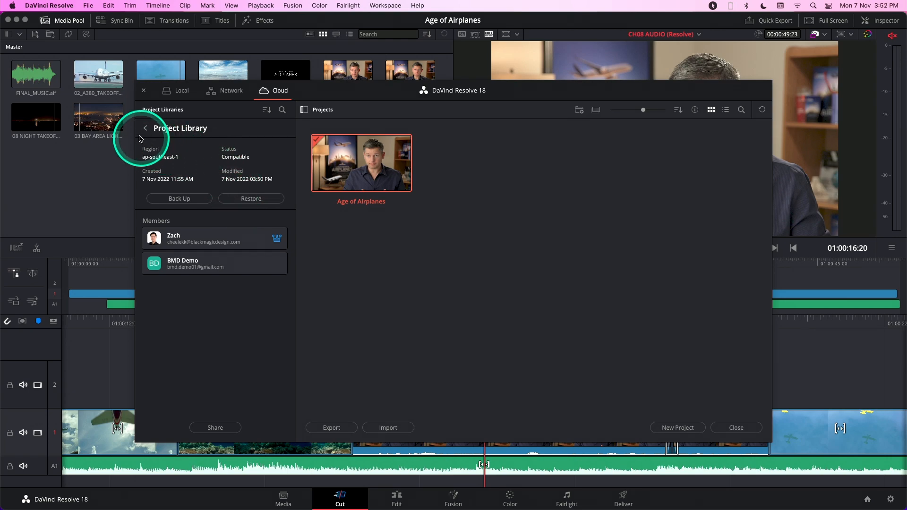
- Return to the library list and sign out of Blackmagic Cloud
click(145, 129)
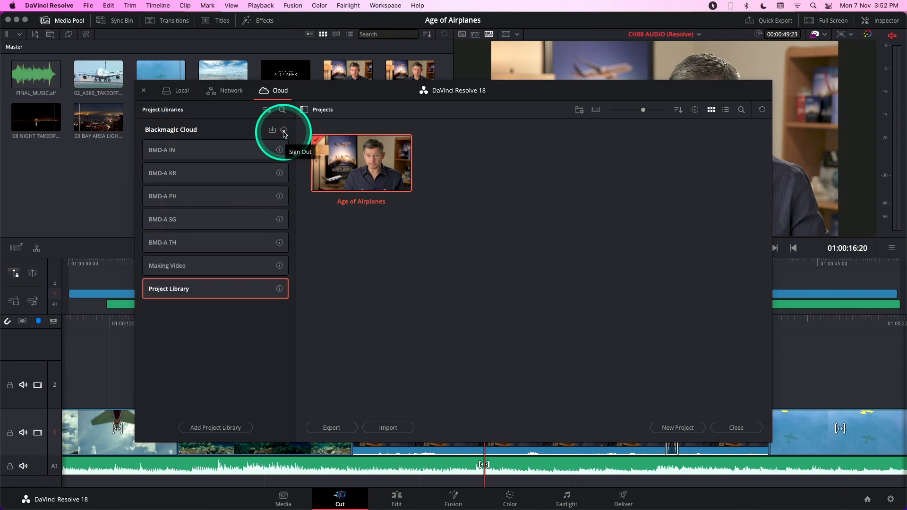
click(283, 130)
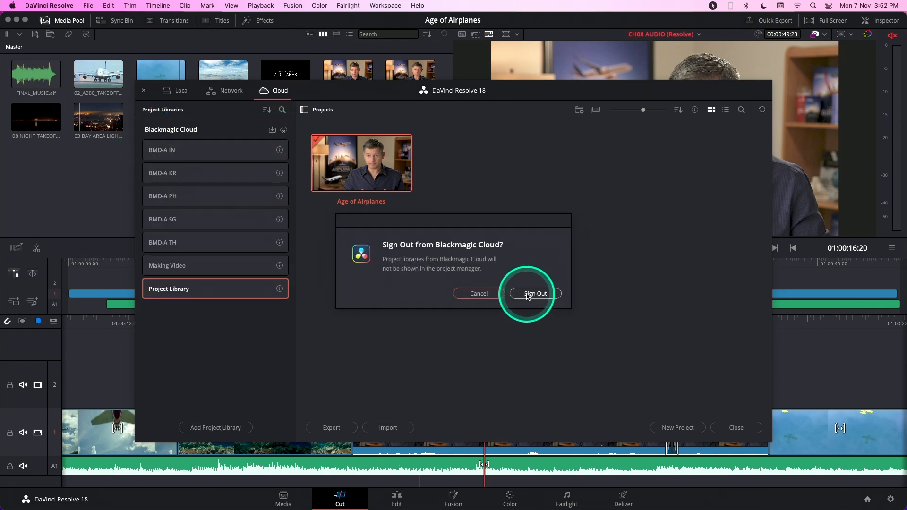
click(535, 293)
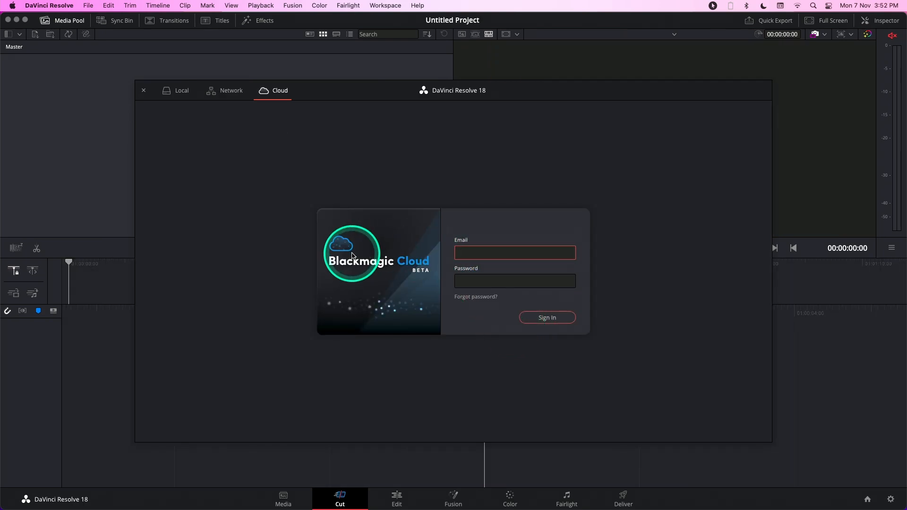
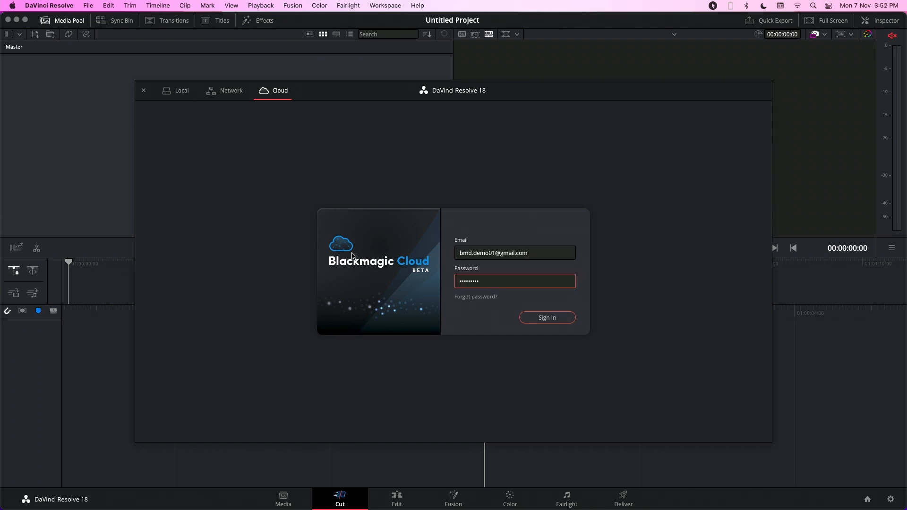
- Sign in to Blackmagic Cloud with the bmd.demo account email and password
click(547, 318)
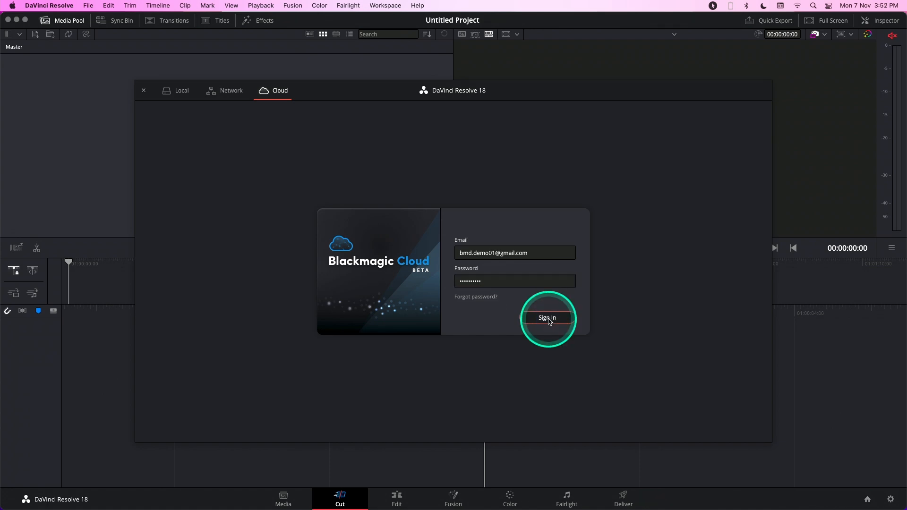
click(547, 318)
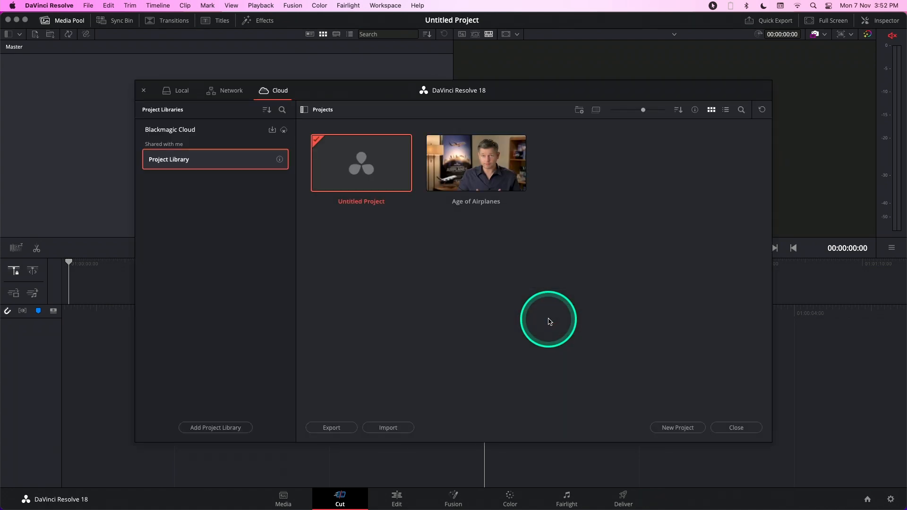
- Check the shared library's members, then open the Age of Airplanes project
click(152, 168)
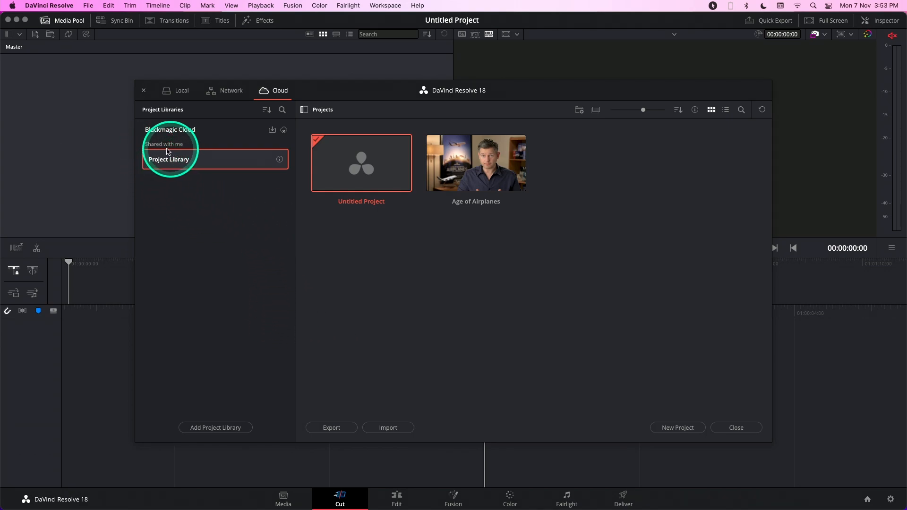
mouse_move(172, 151)
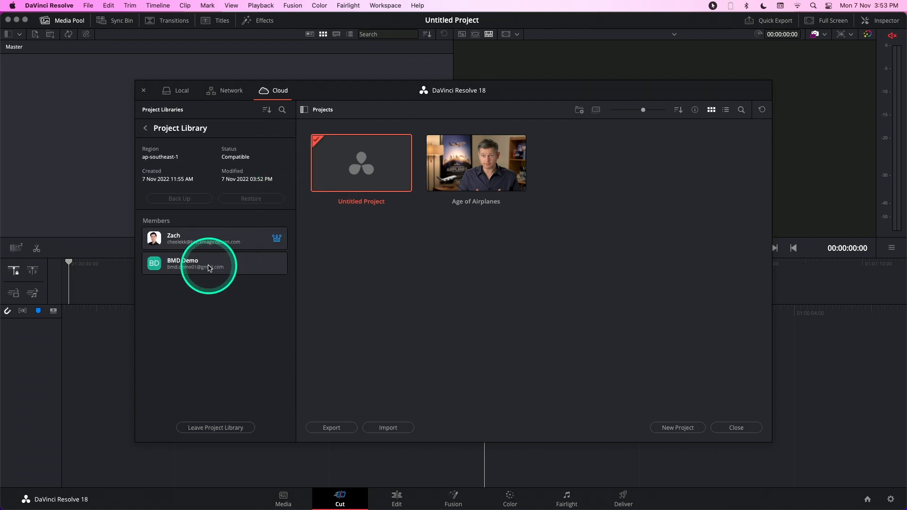
click(475, 163)
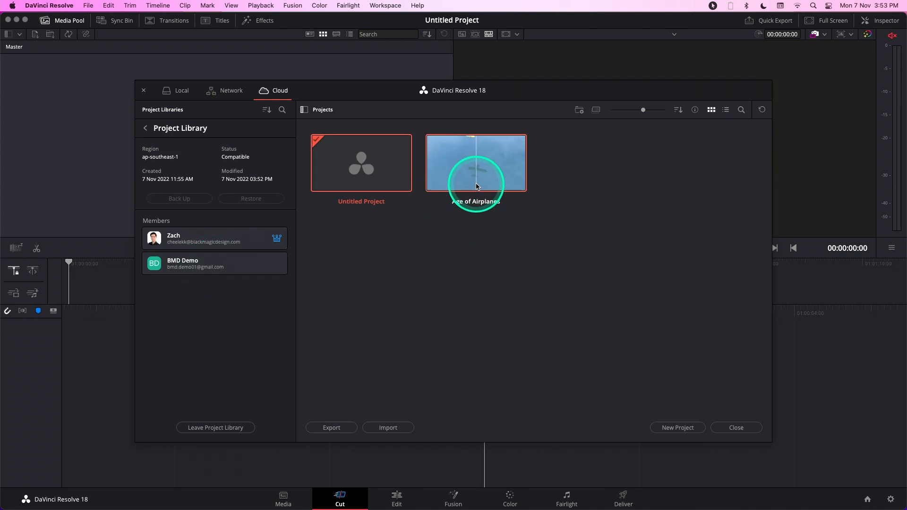
double_click(476, 163)
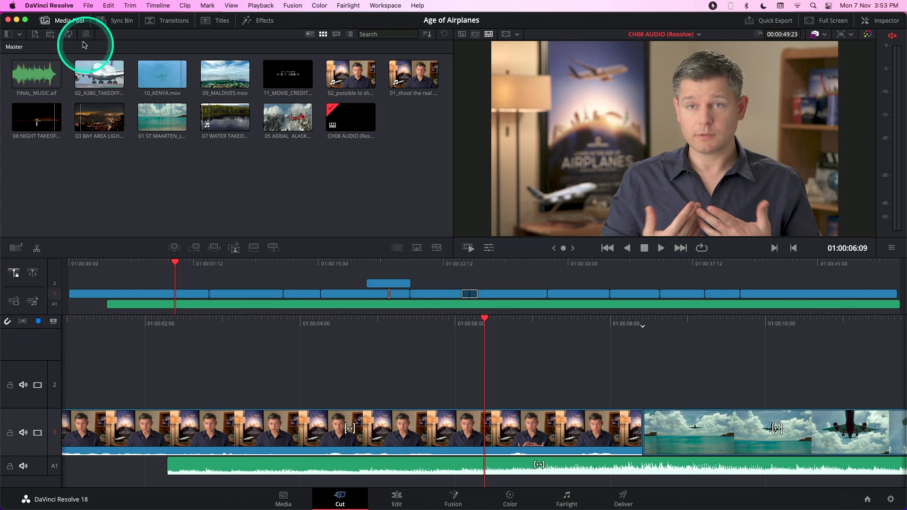
mouse_move(86, 34)
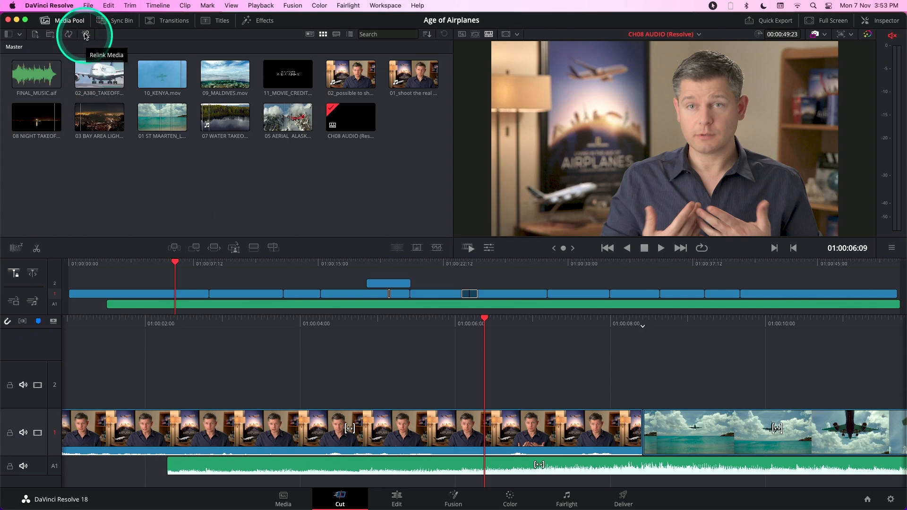
- Open the File menu to reach the collaboration mode options
click(88, 6)
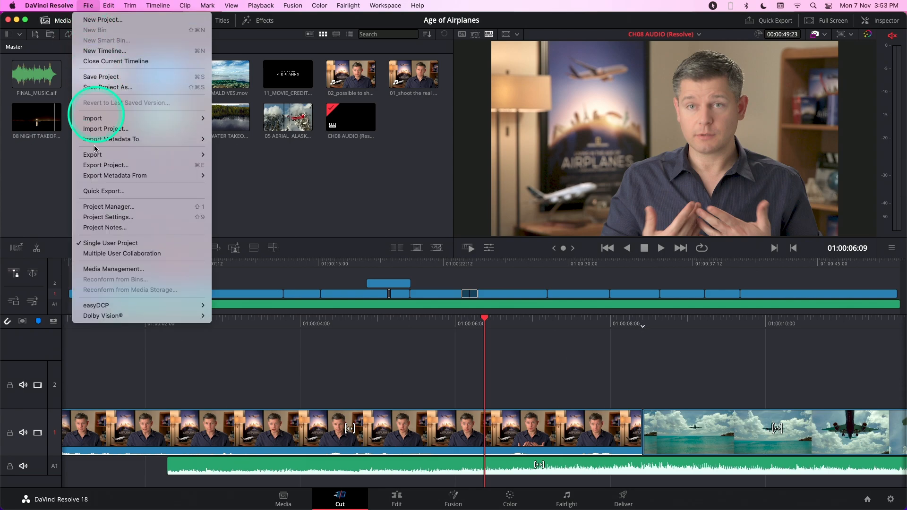
mouse_move(123, 253)
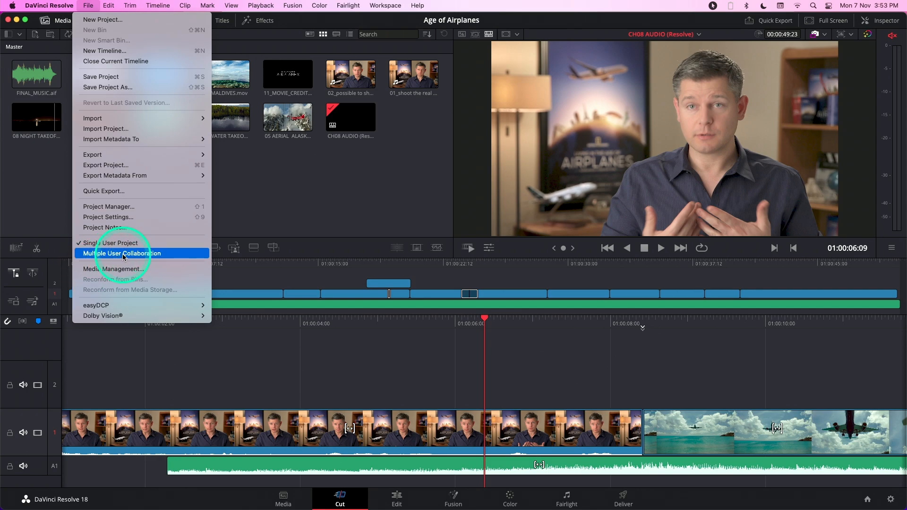